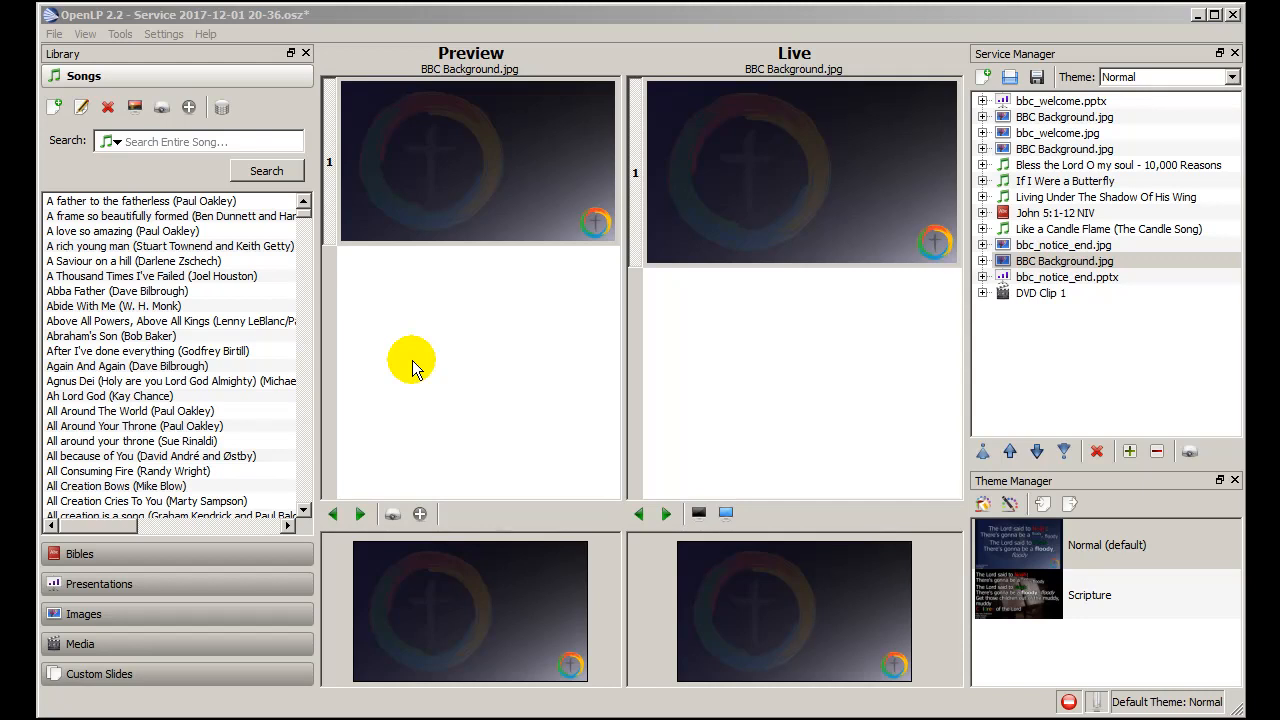
pyautogui.moveTo(398, 362)
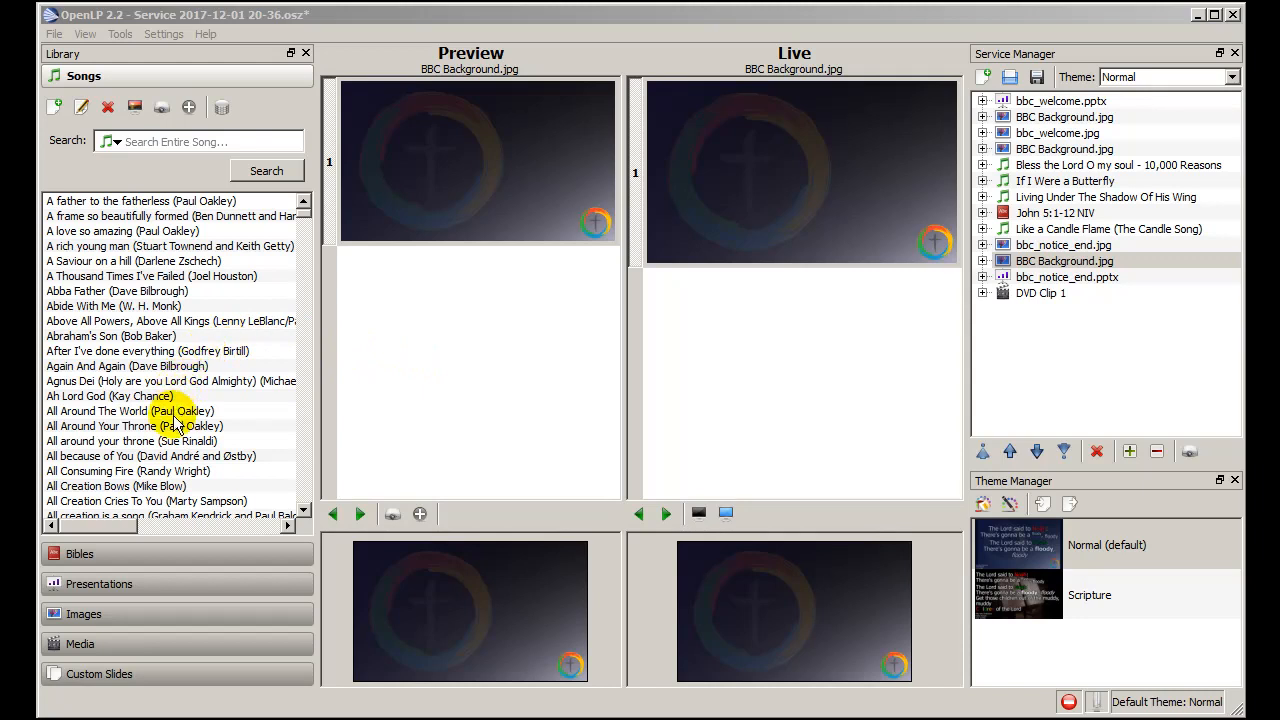
pyautogui.moveTo(144, 600)
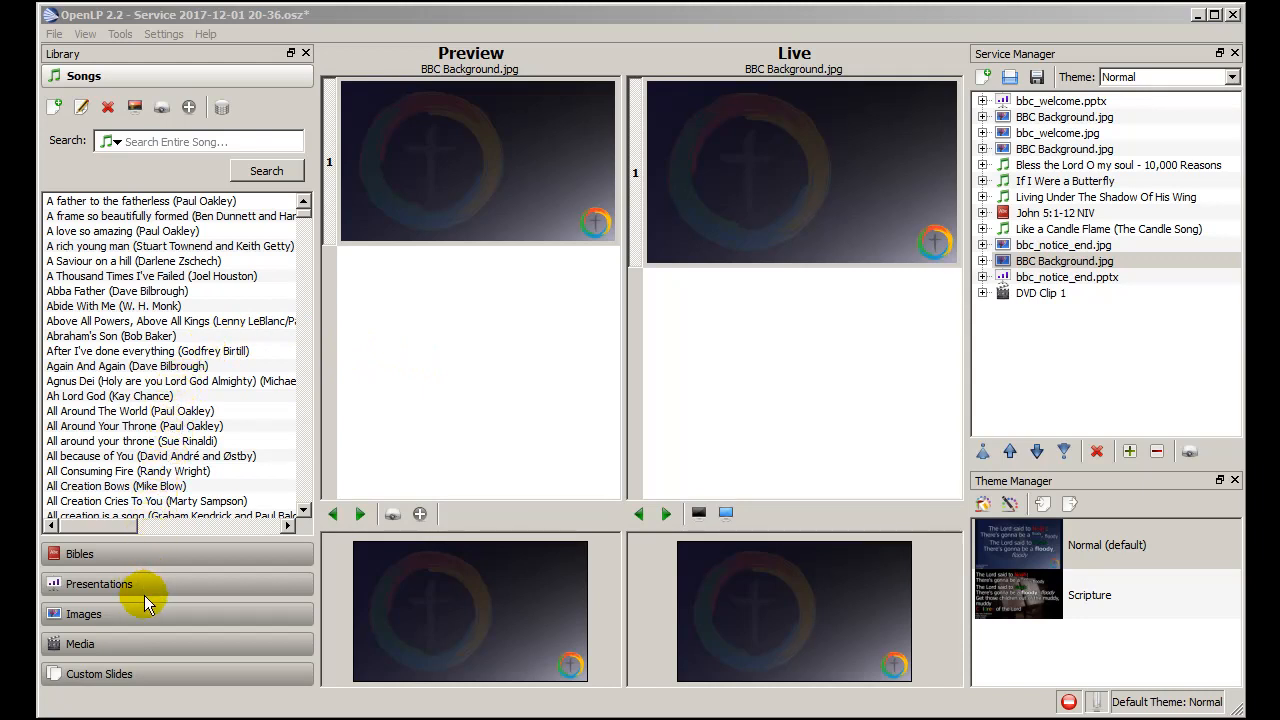
# - Switch the library from Songs to the Images collection with its four background and notice images
pyautogui.click(84, 612)
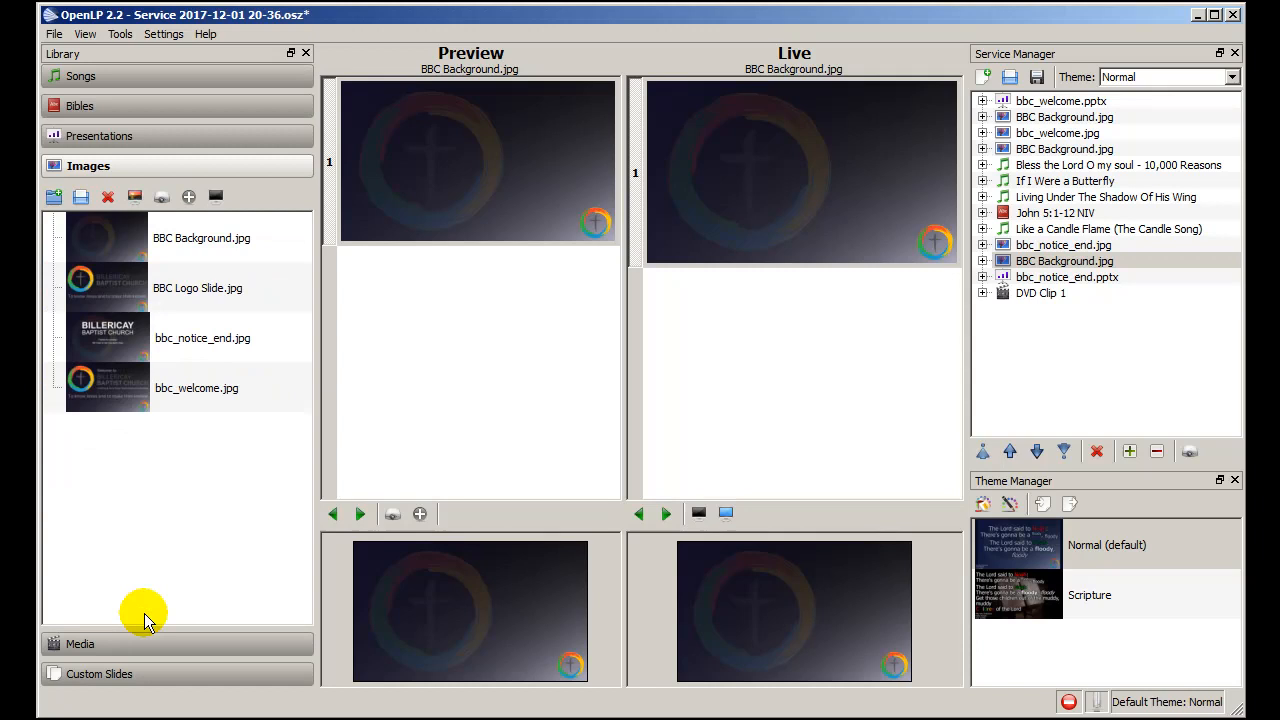
pyautogui.moveTo(180, 344)
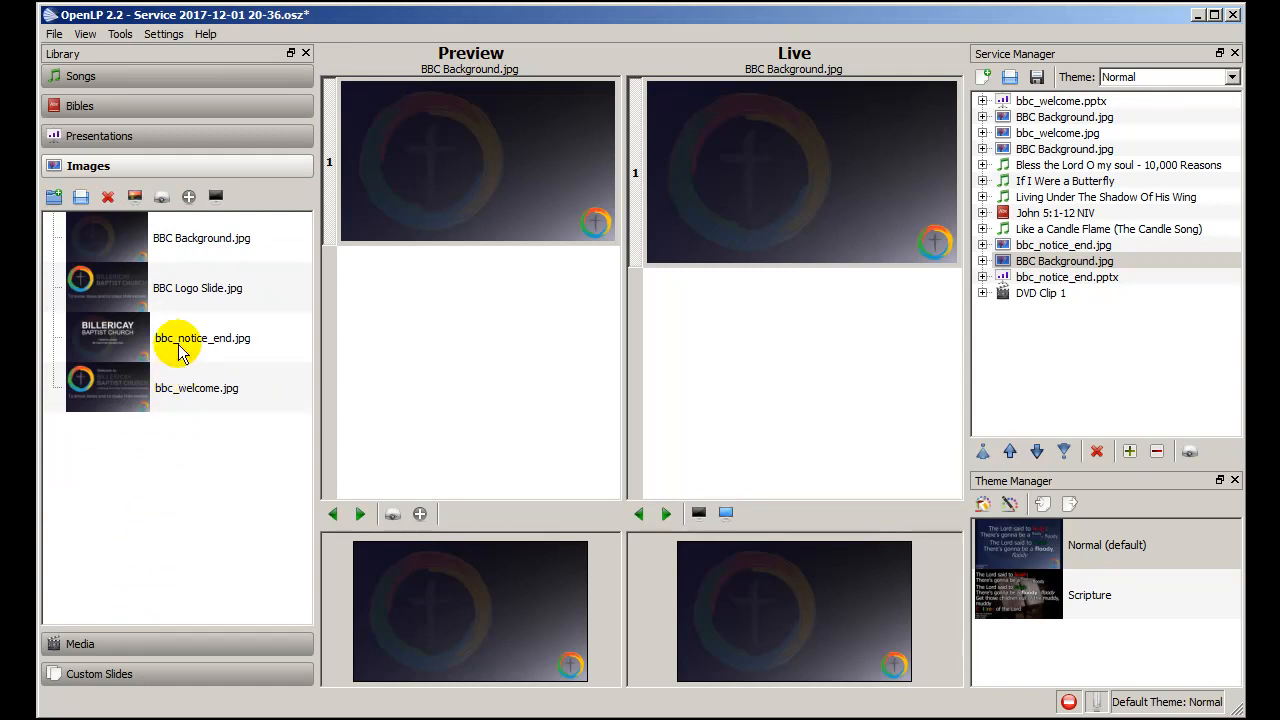
pyautogui.moveTo(184, 236)
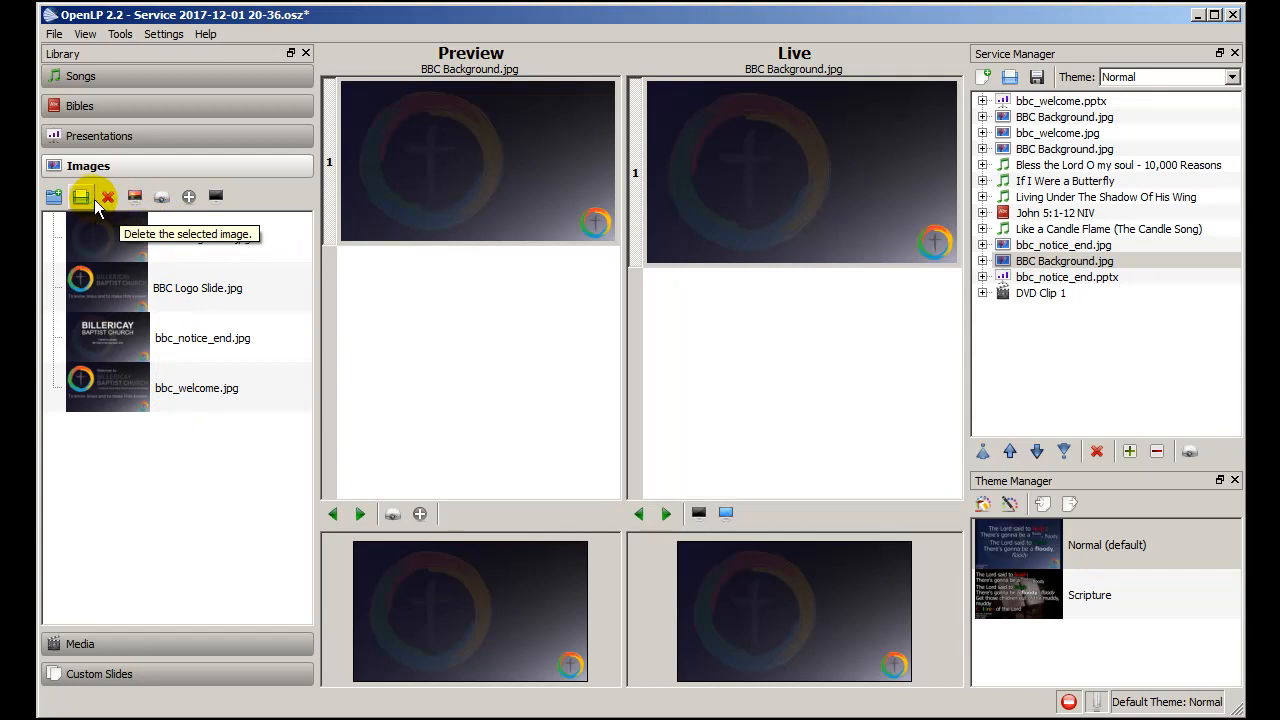
# - Load the two Union Station photos and the CN Tower photo from the 201609 Canada folder
pyautogui.click(80, 196)
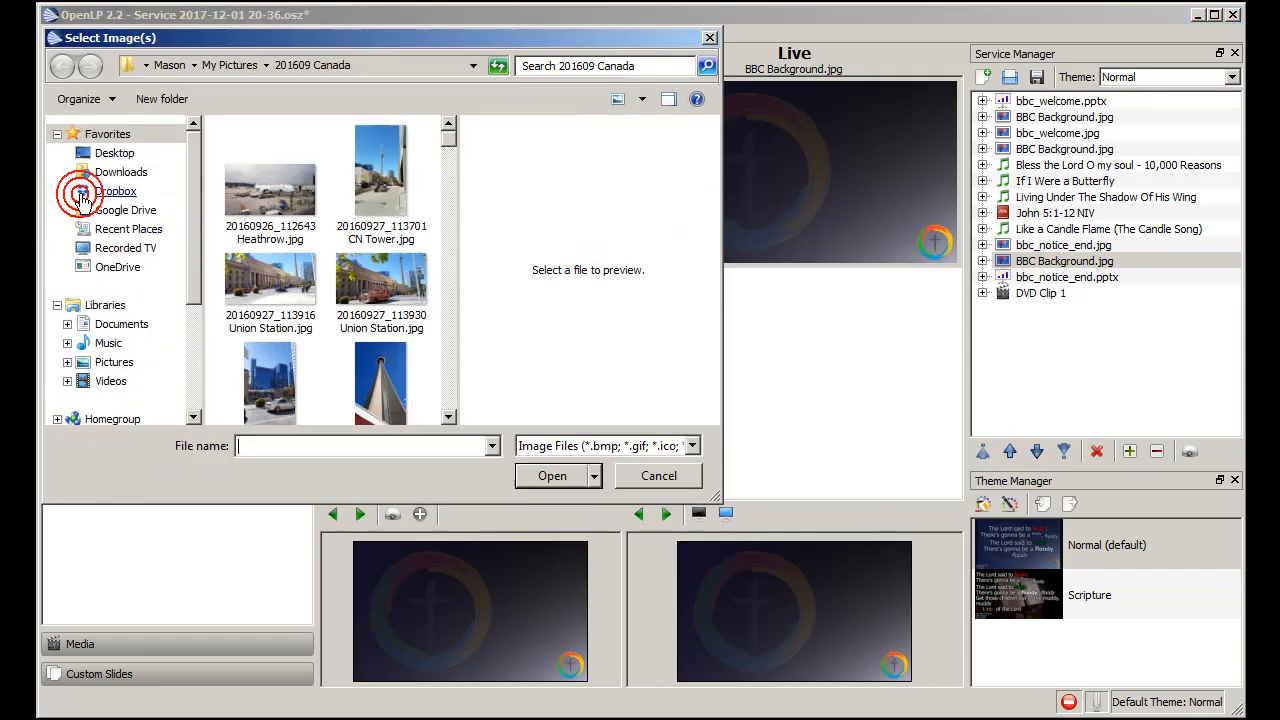
pyautogui.click(116, 192)
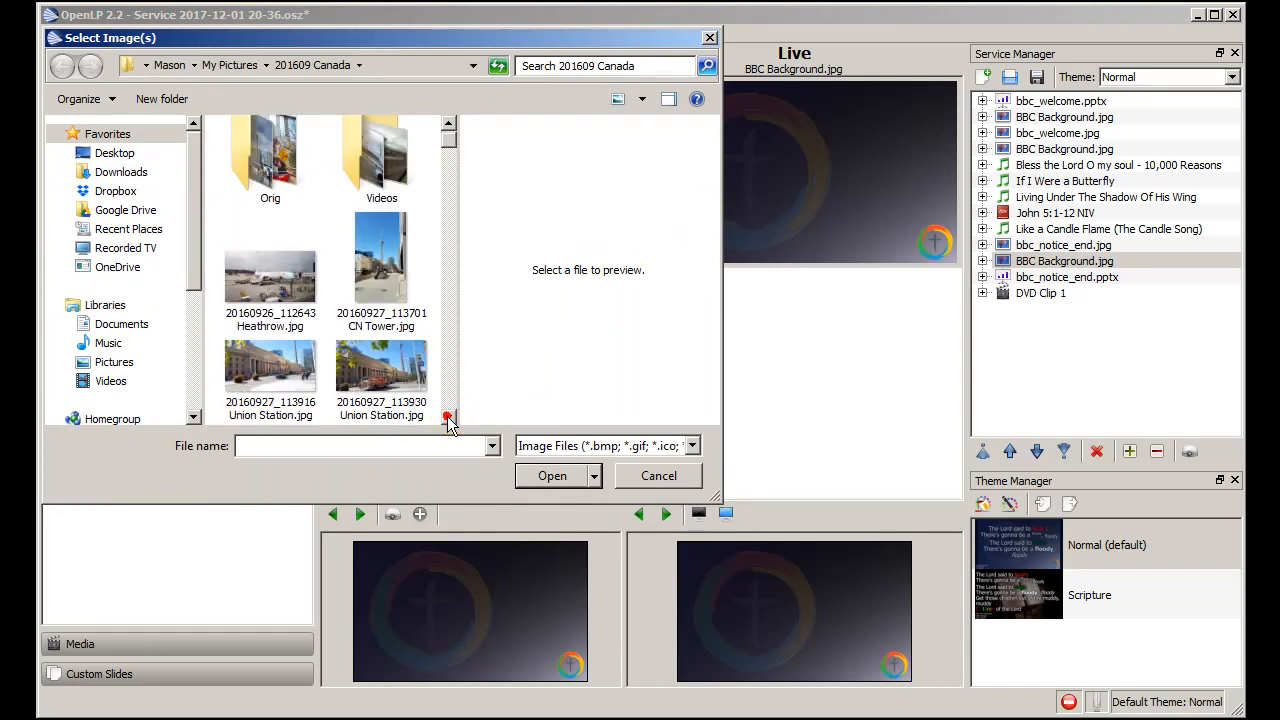
pyautogui.click(270, 370)
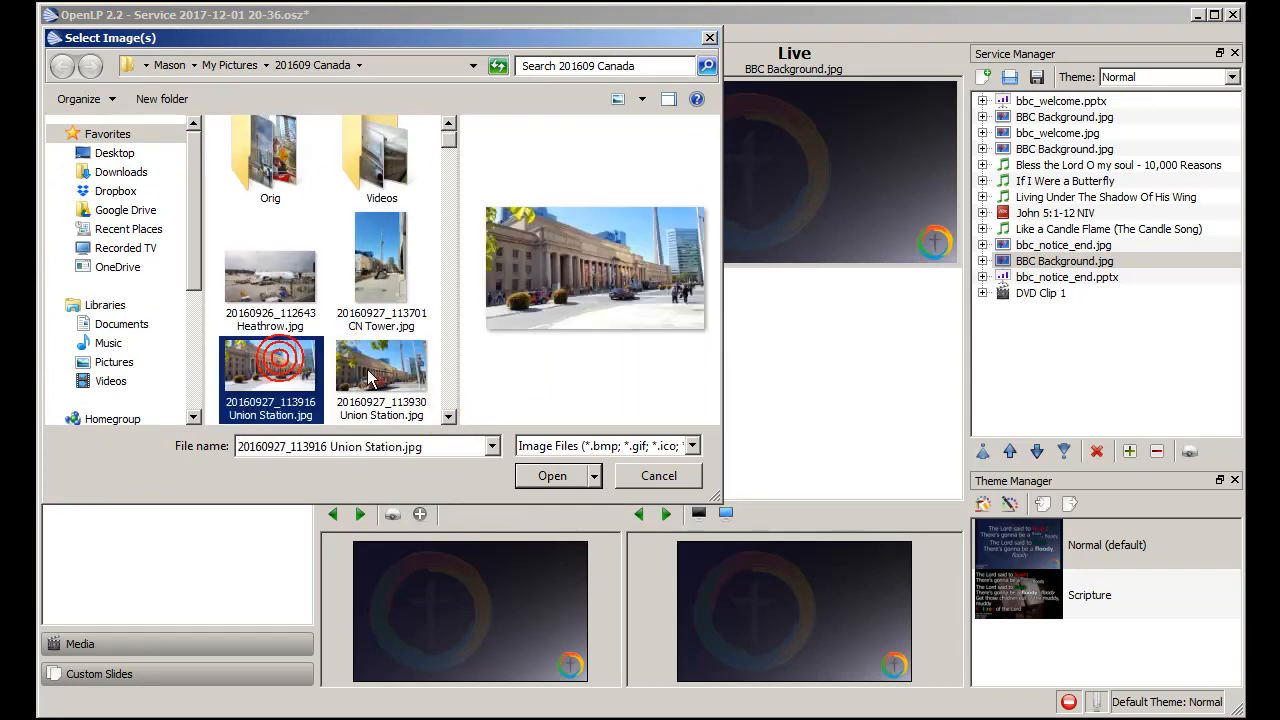
pyautogui.scroll(-3)
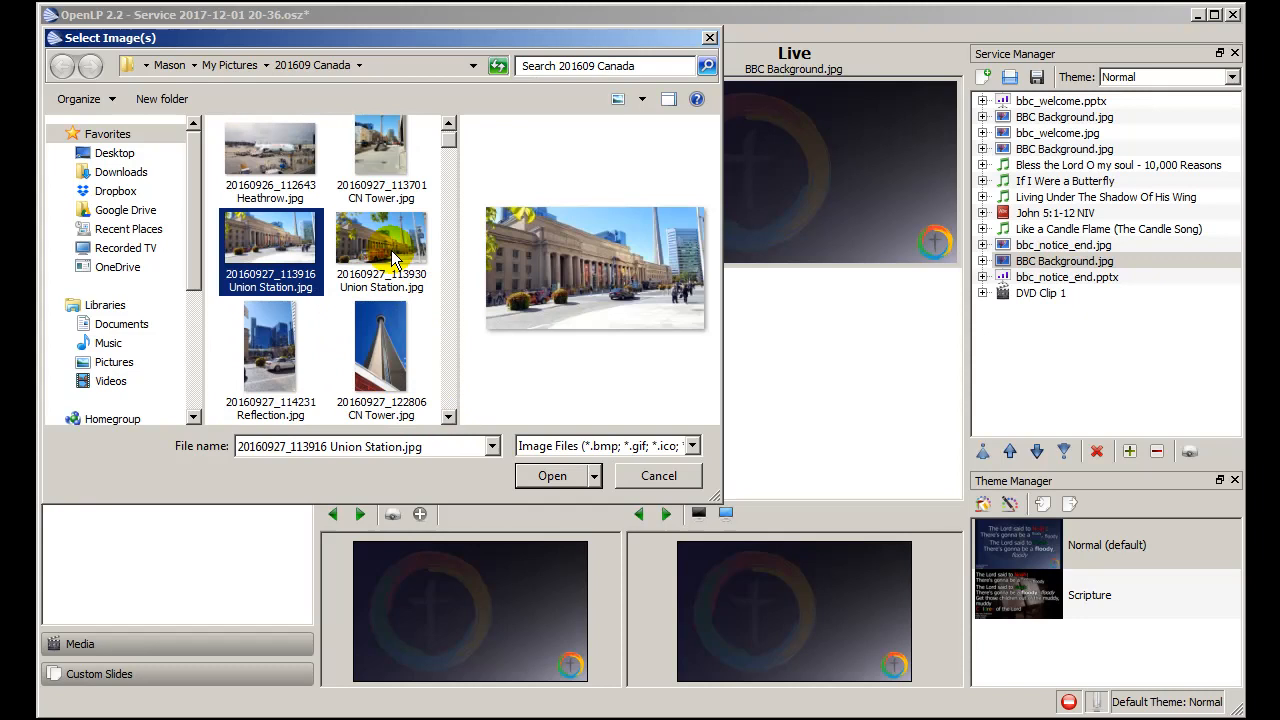
pyautogui.click(380, 344)
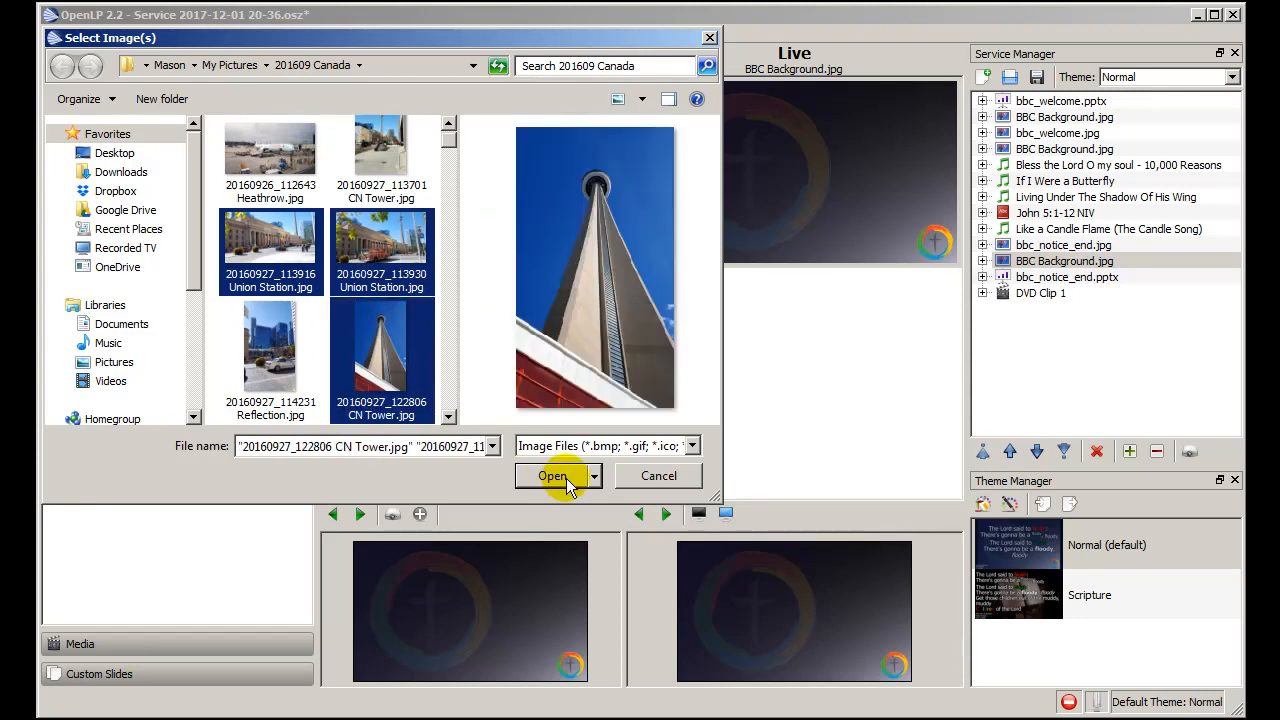
pyautogui.click(552, 476)
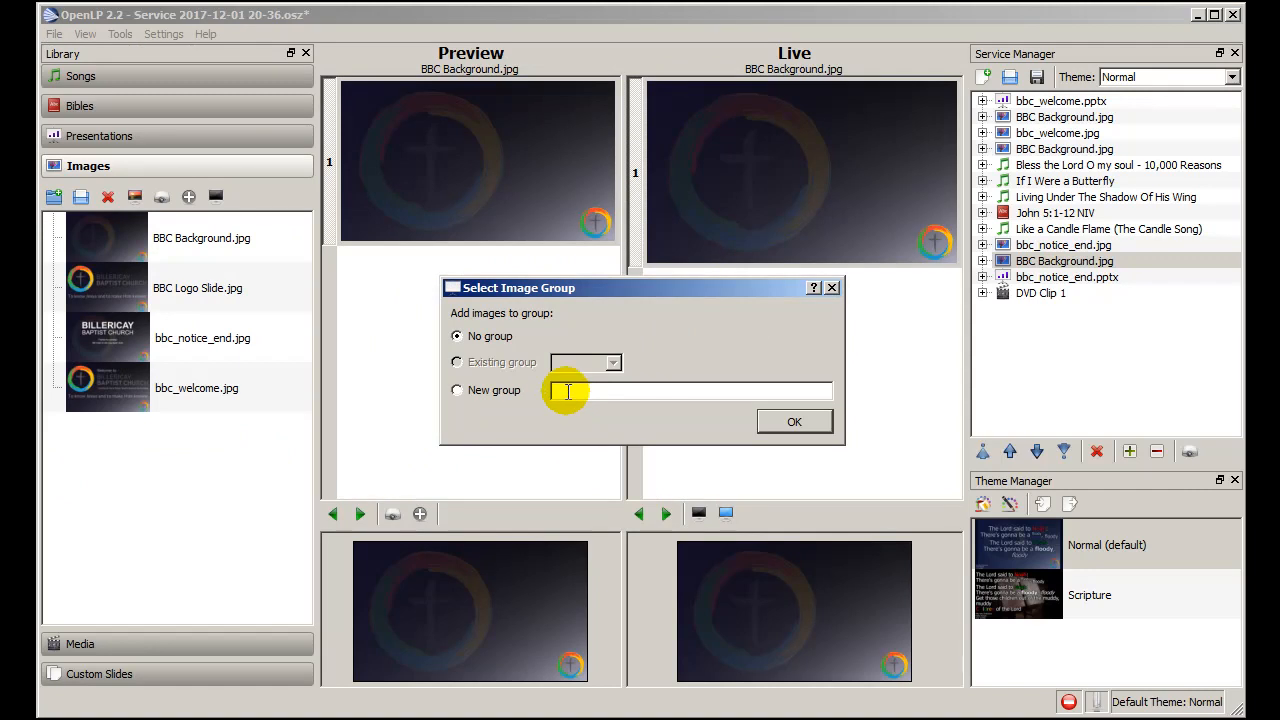
# - Put the three Toronto photos into a new group named 'Image Group'
pyautogui.write('1')
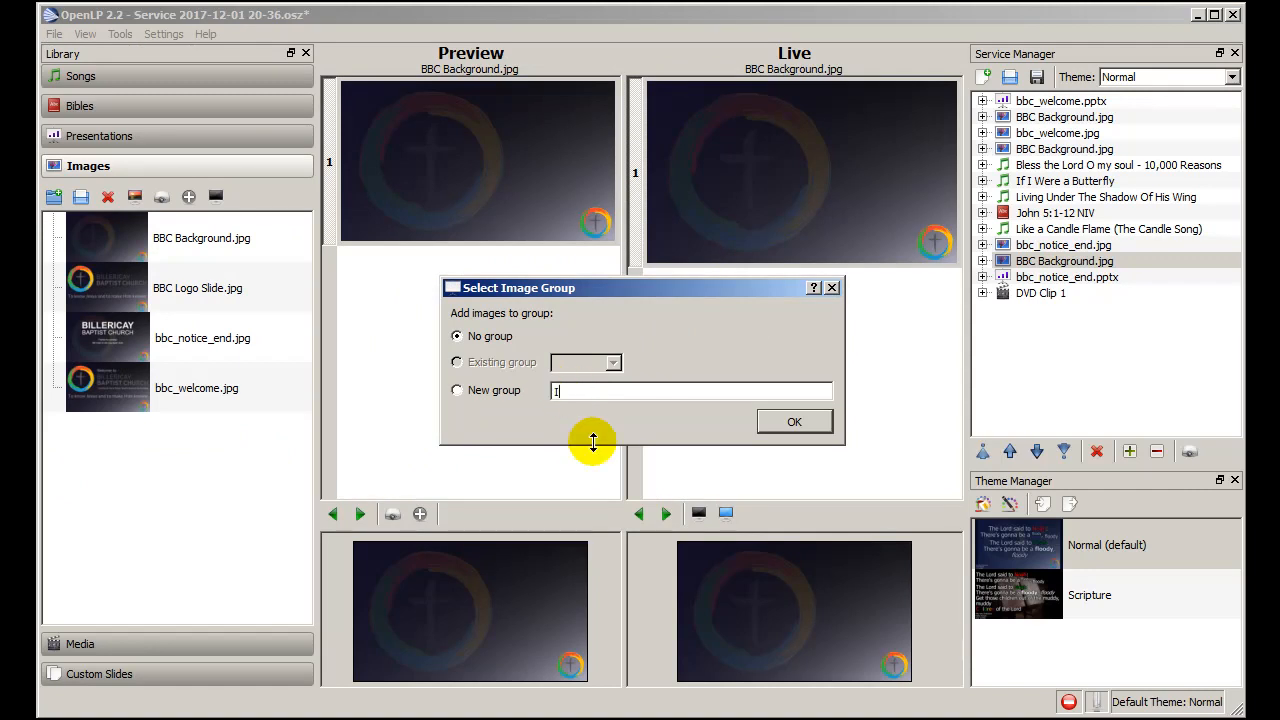
pyautogui.write('Image Group')
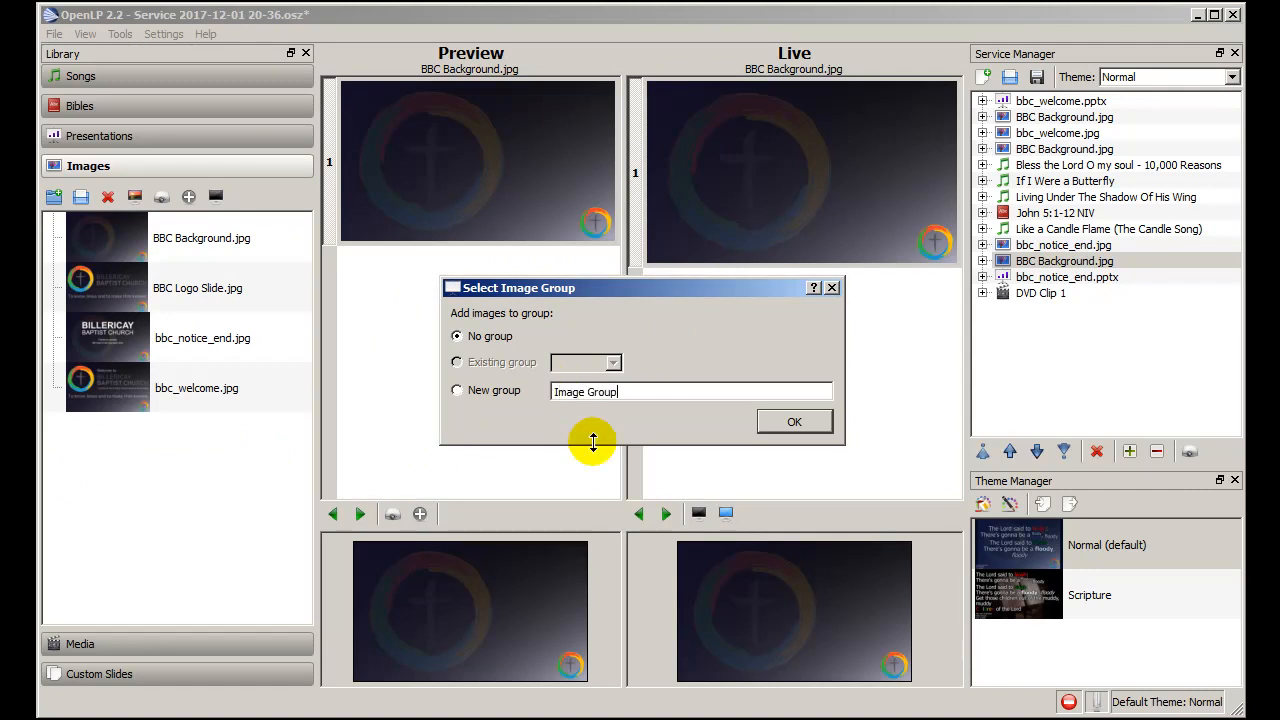
pyautogui.click(456, 390)
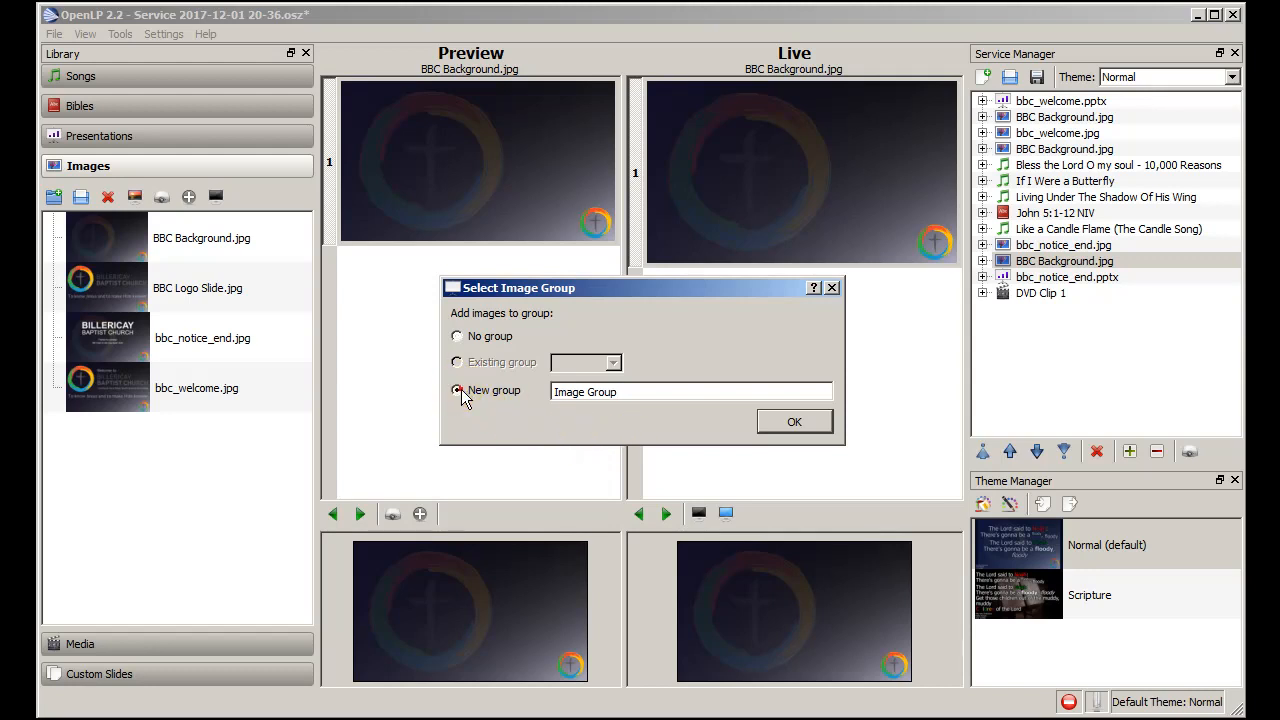
pyautogui.click(794, 420)
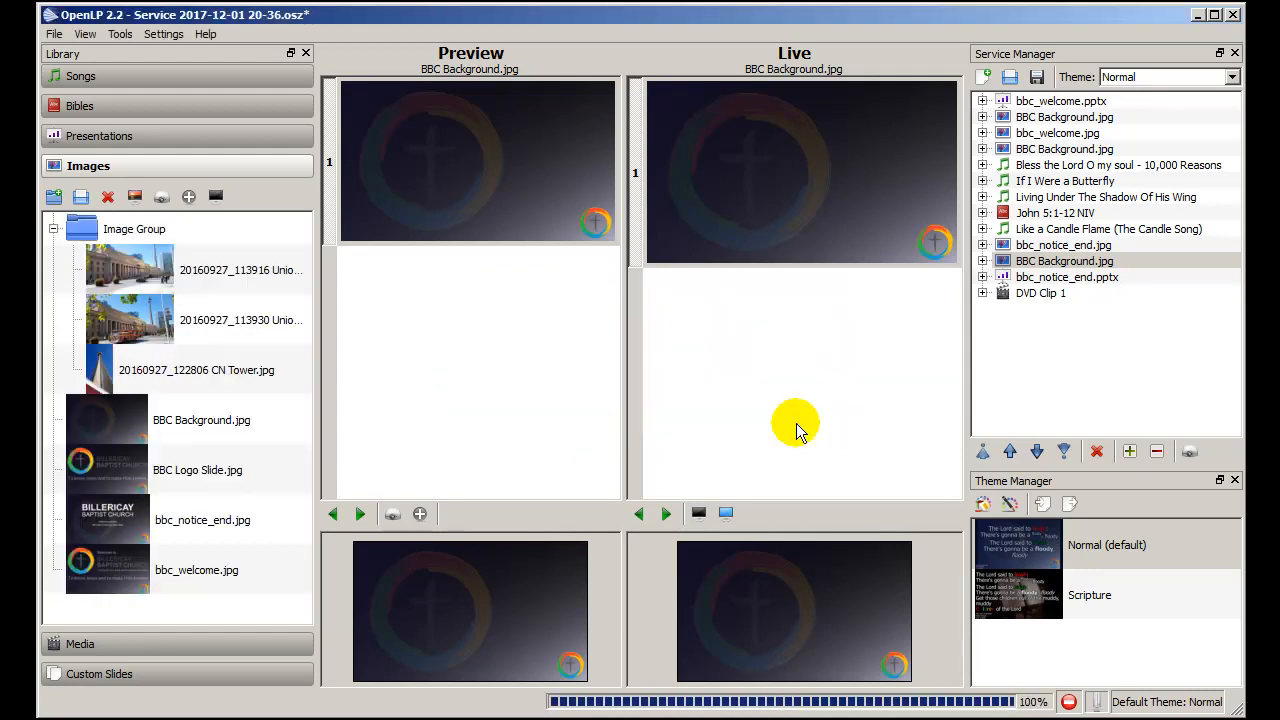
pyautogui.moveTo(170, 270)
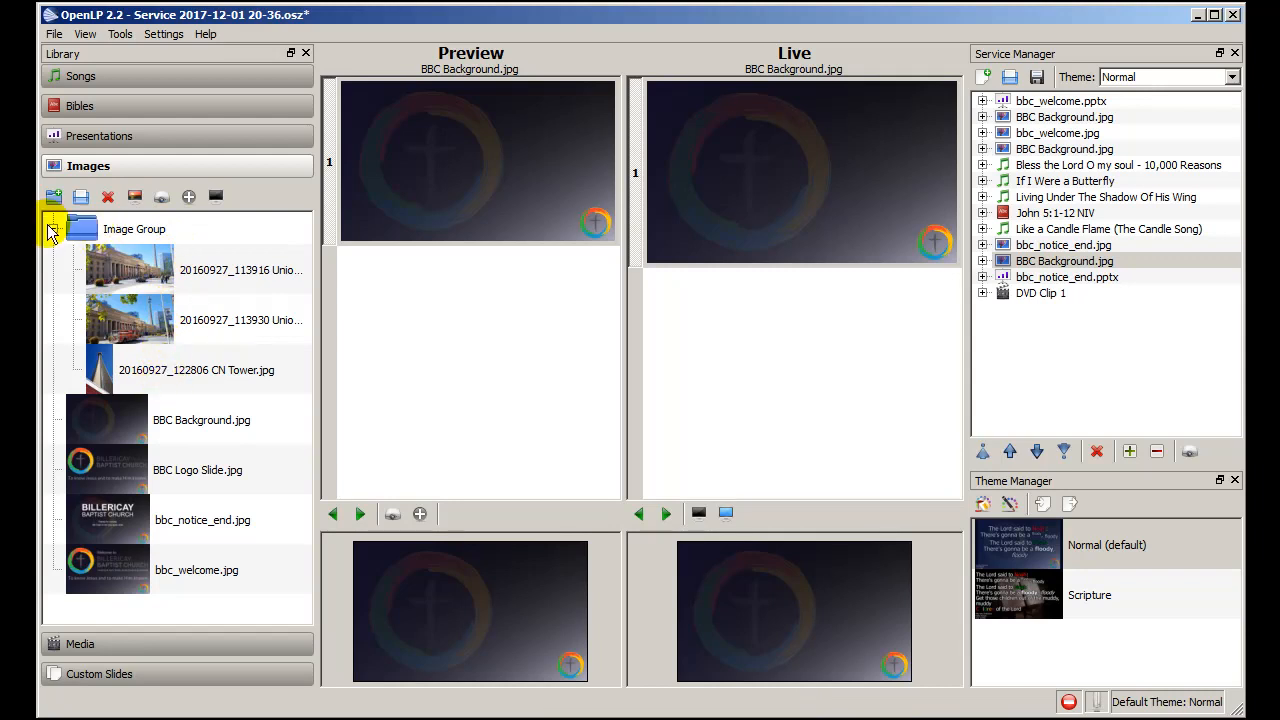
# - Collapse Image Group to a single entry and append it to the end of the service plan
pyautogui.click(134, 228)
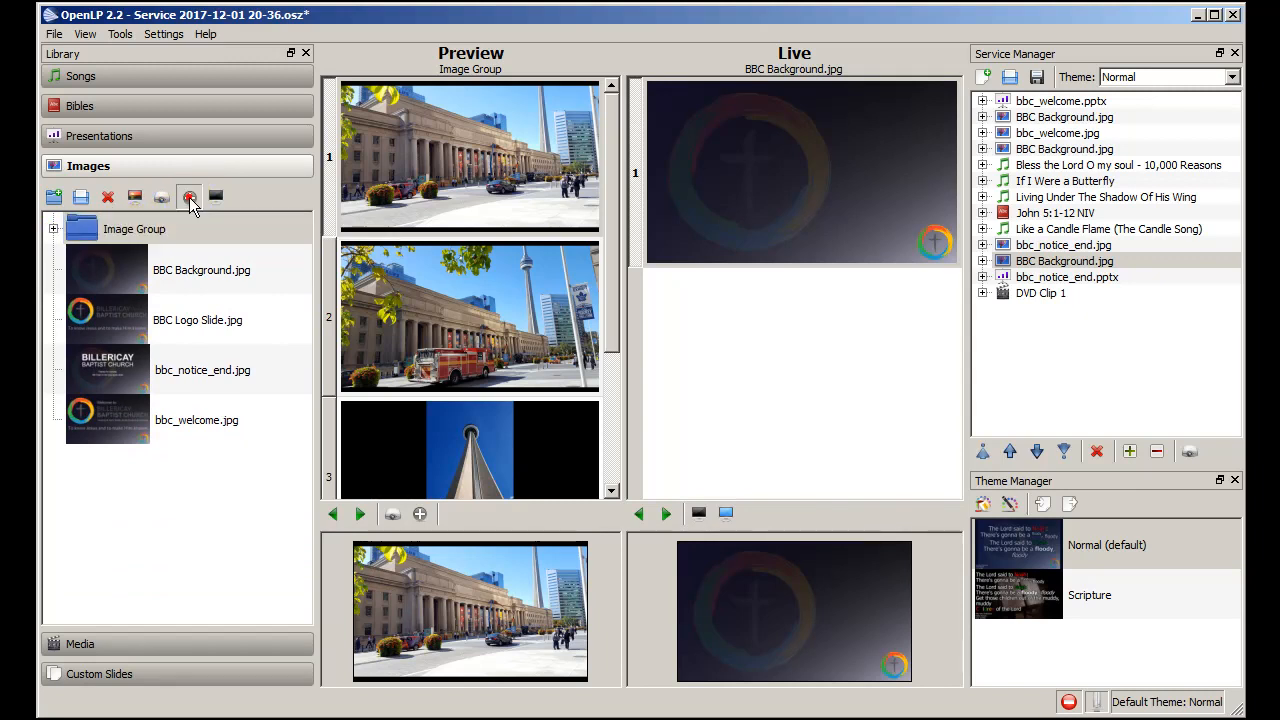
pyautogui.click(188, 196)
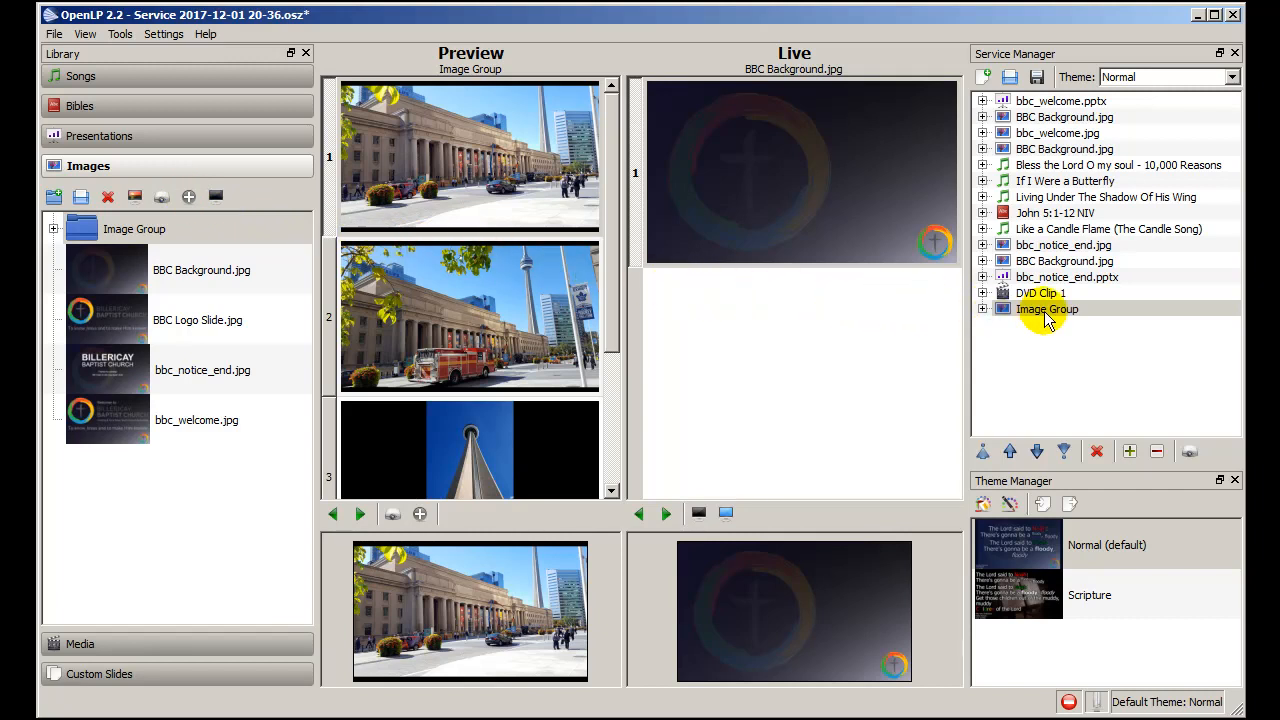
# - Send Image Group live and show the CN Tower photo (slide 3) on the live display
pyautogui.doubleClick(1046, 308)
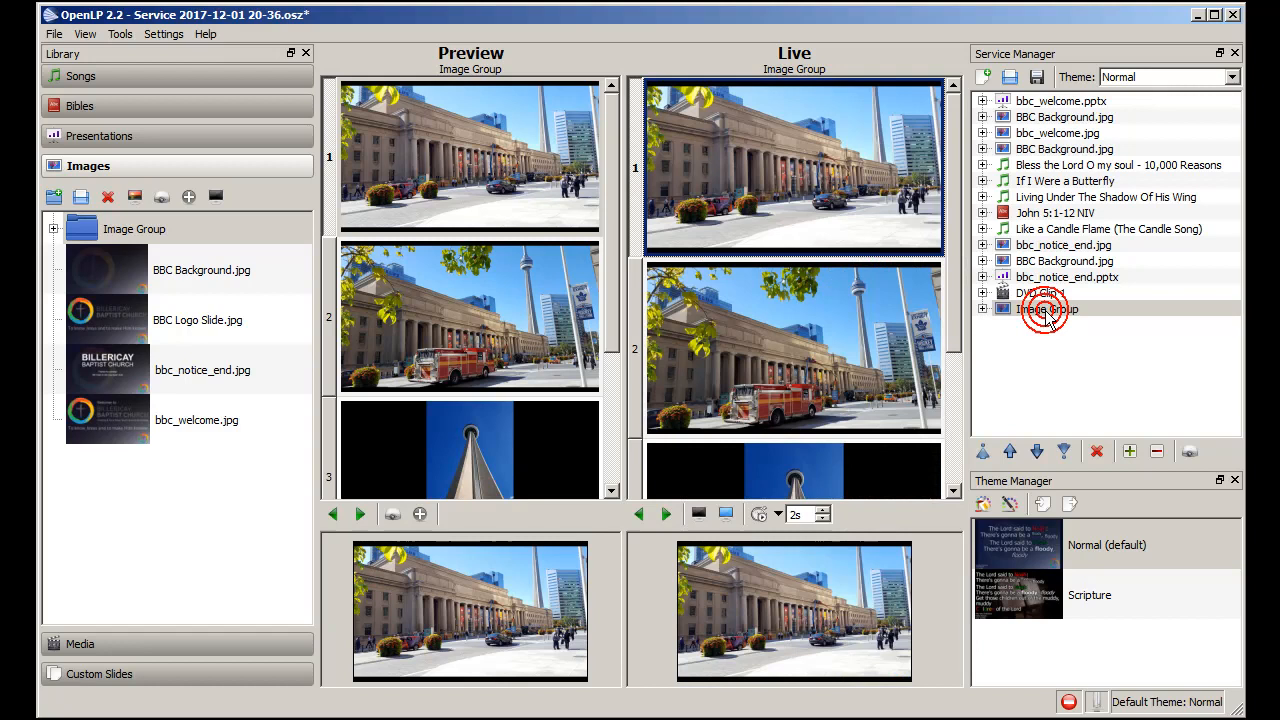
pyautogui.click(1046, 308)
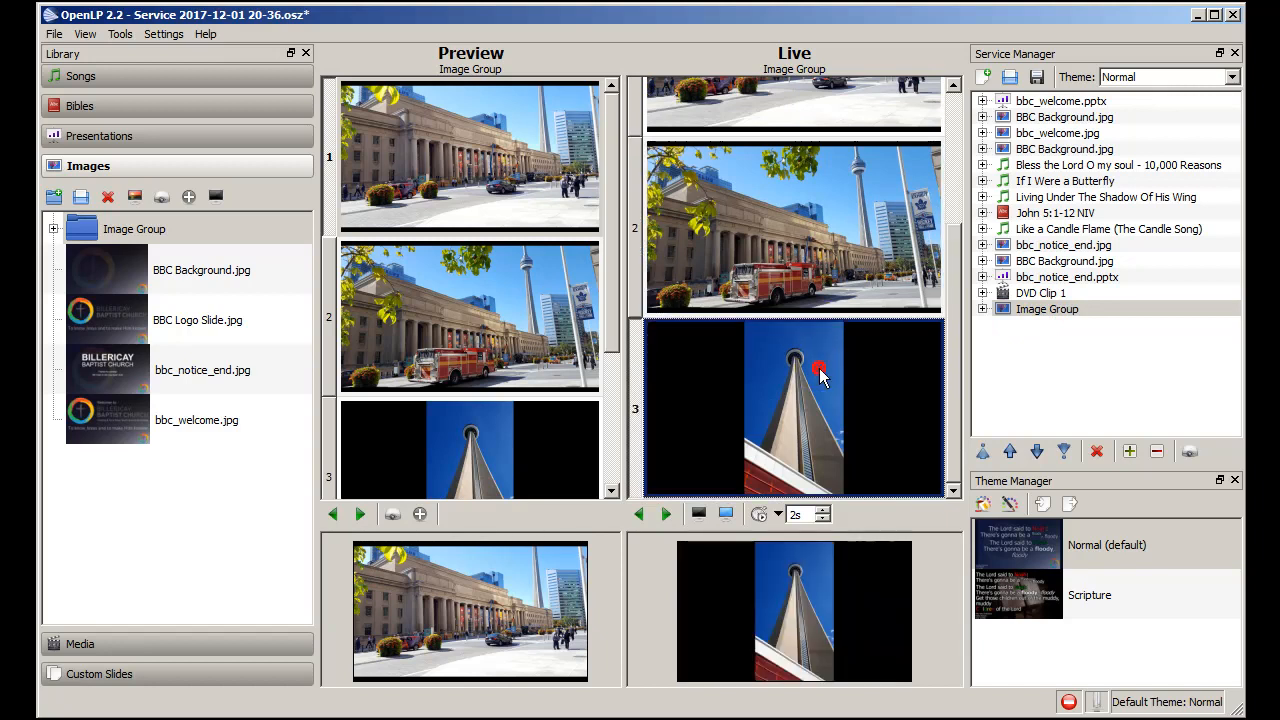
pyautogui.moveTo(956, 344)
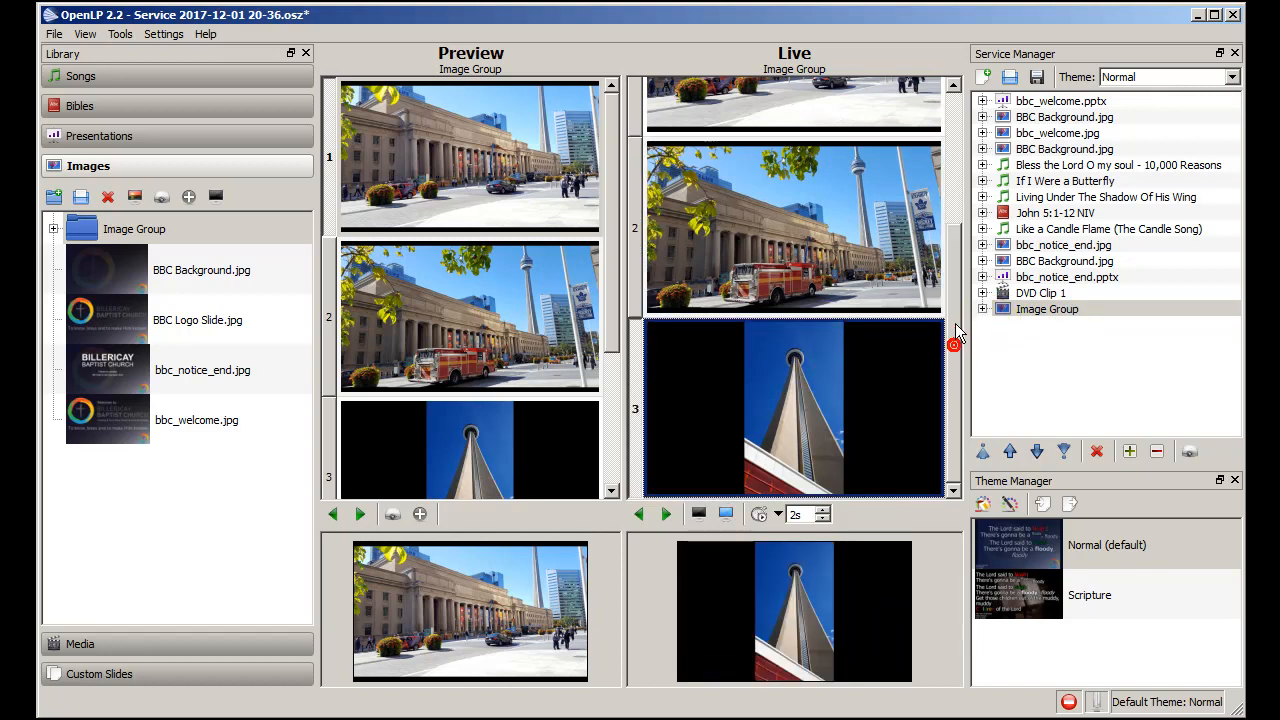
pyautogui.scroll(3)
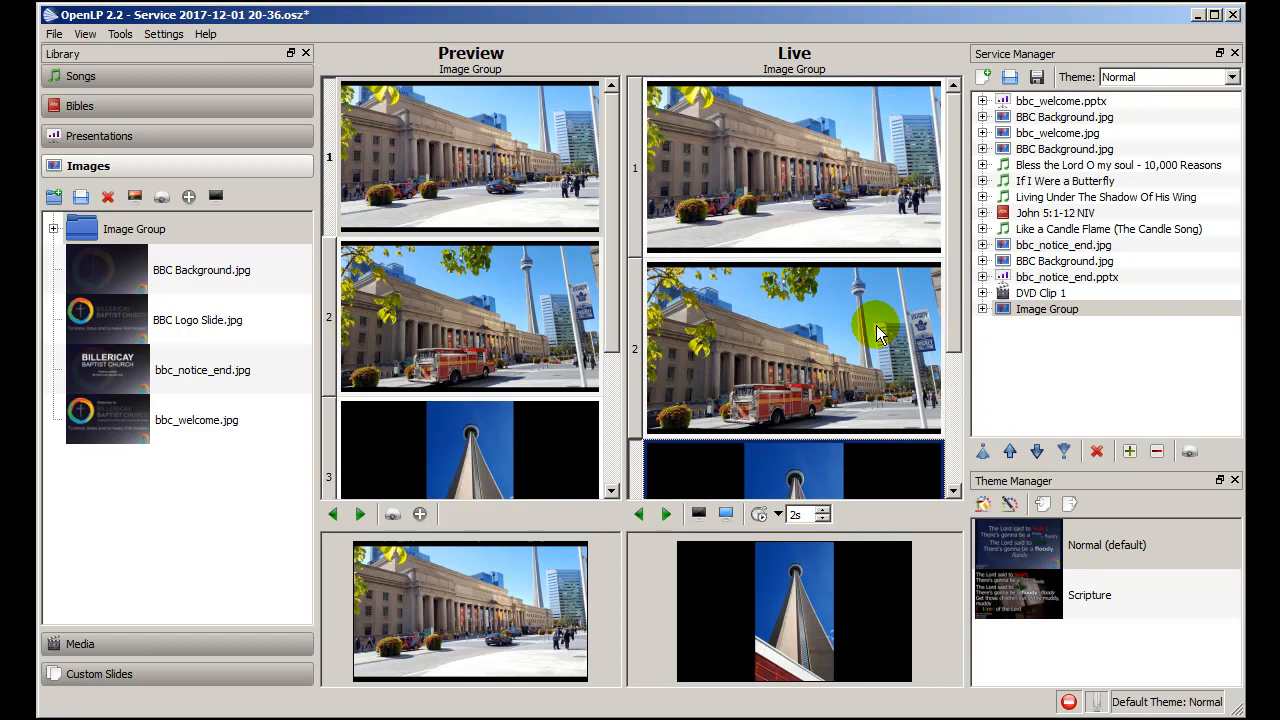
pyautogui.moveTo(790, 496)
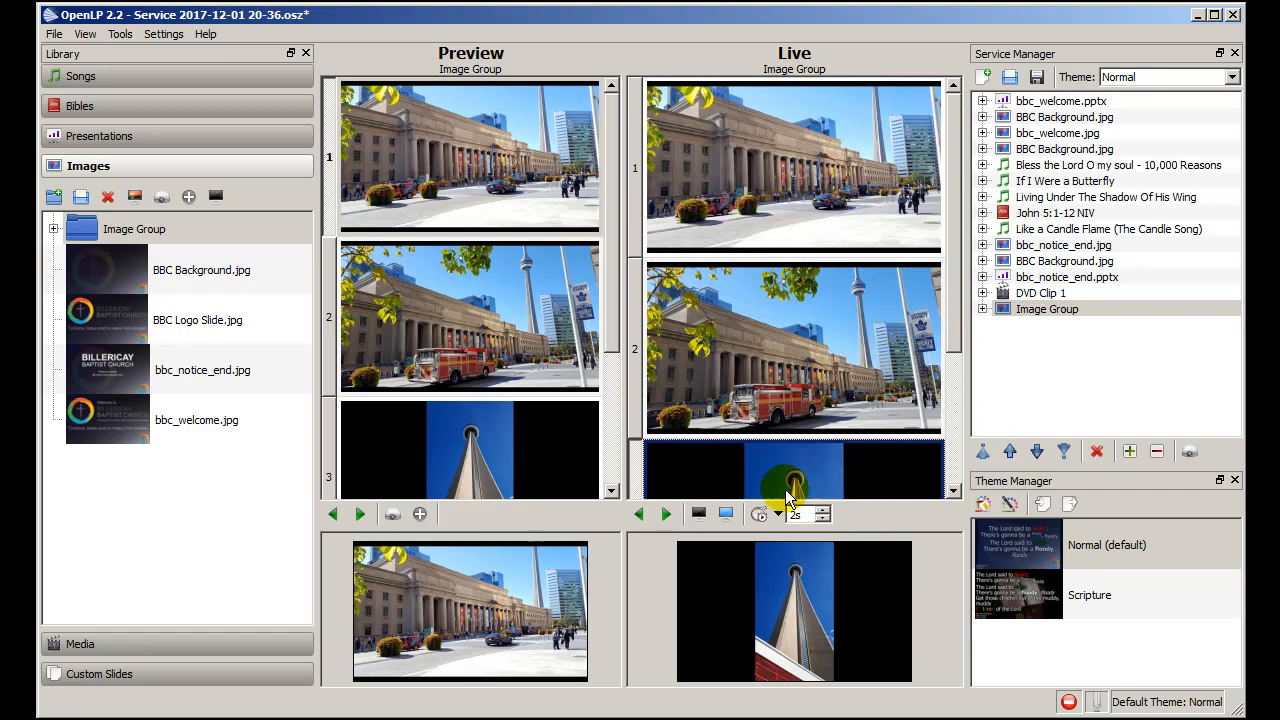
# - Set the live Image Group to Play Slides in Loop so the photos cycle automatically
pyautogui.click(780, 514)
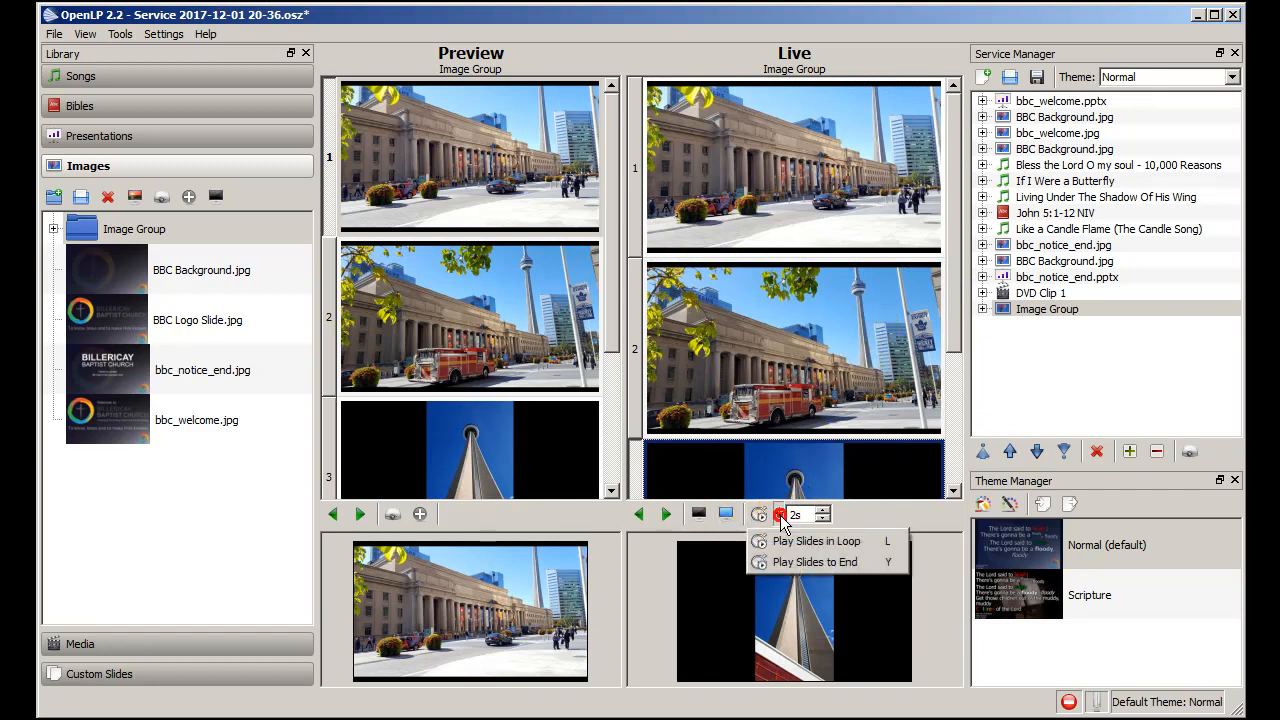
pyautogui.moveTo(814, 560)
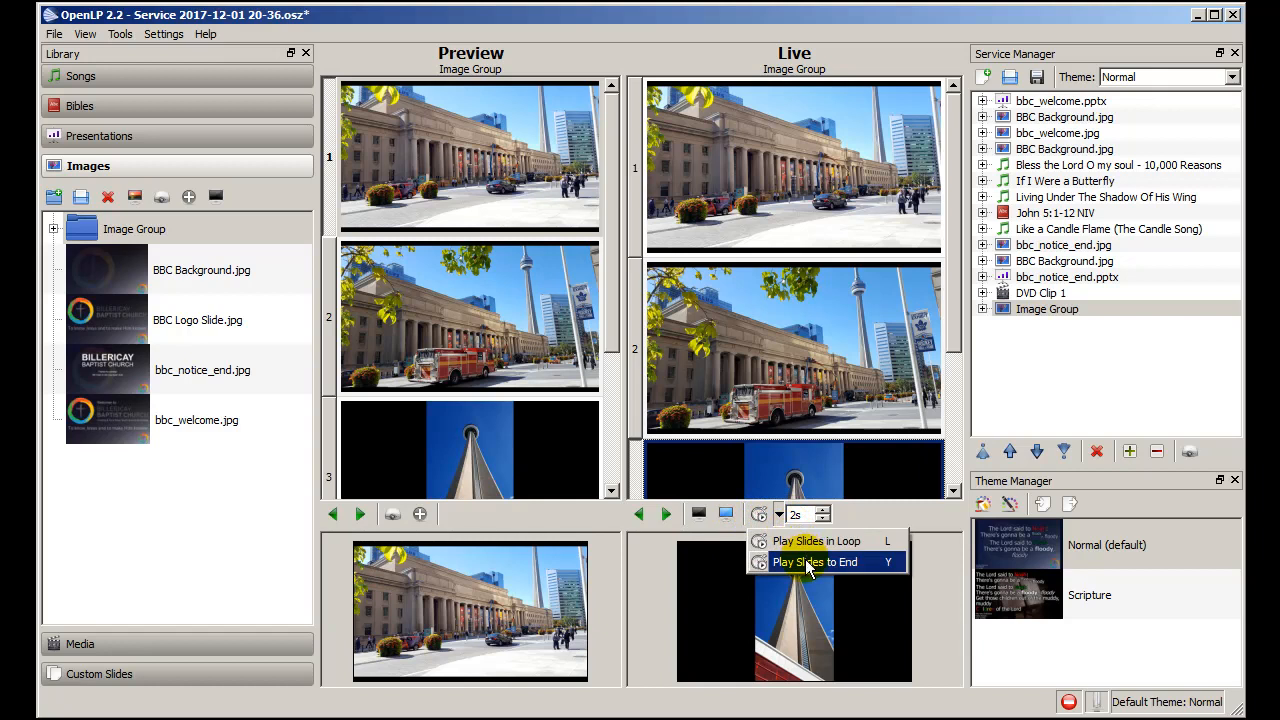
pyautogui.moveTo(816, 540)
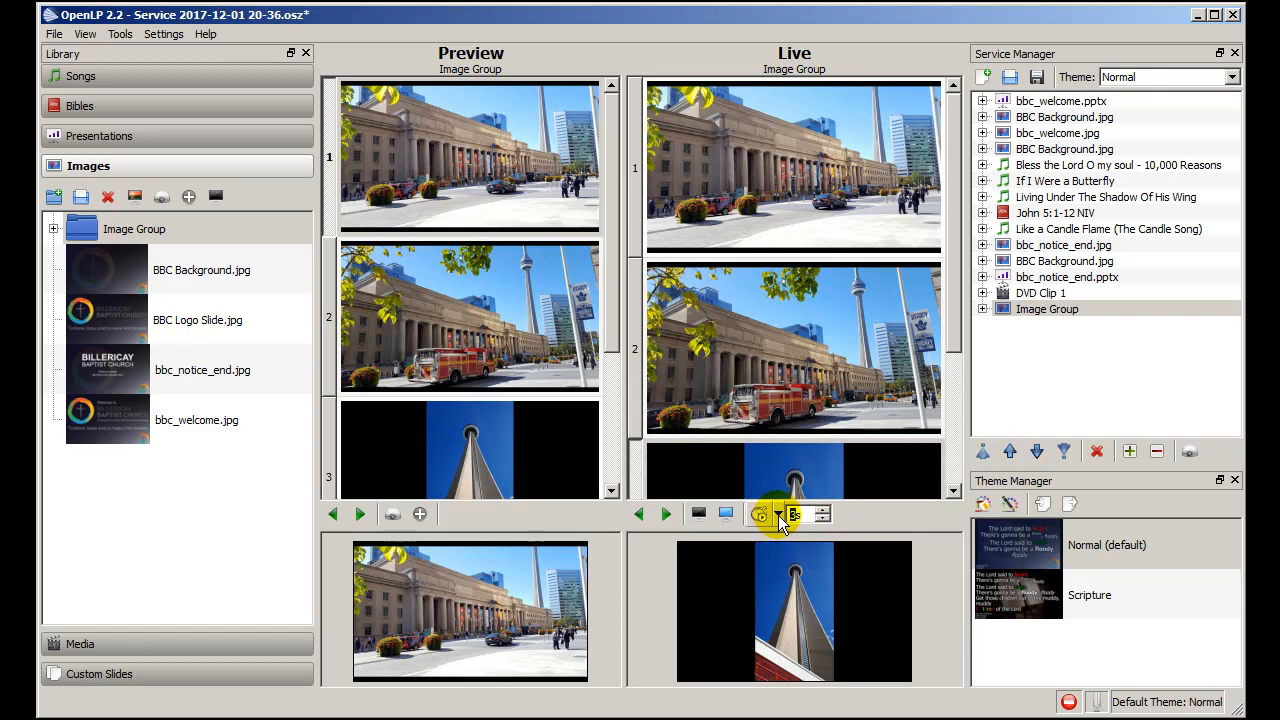
pyautogui.click(780, 514)
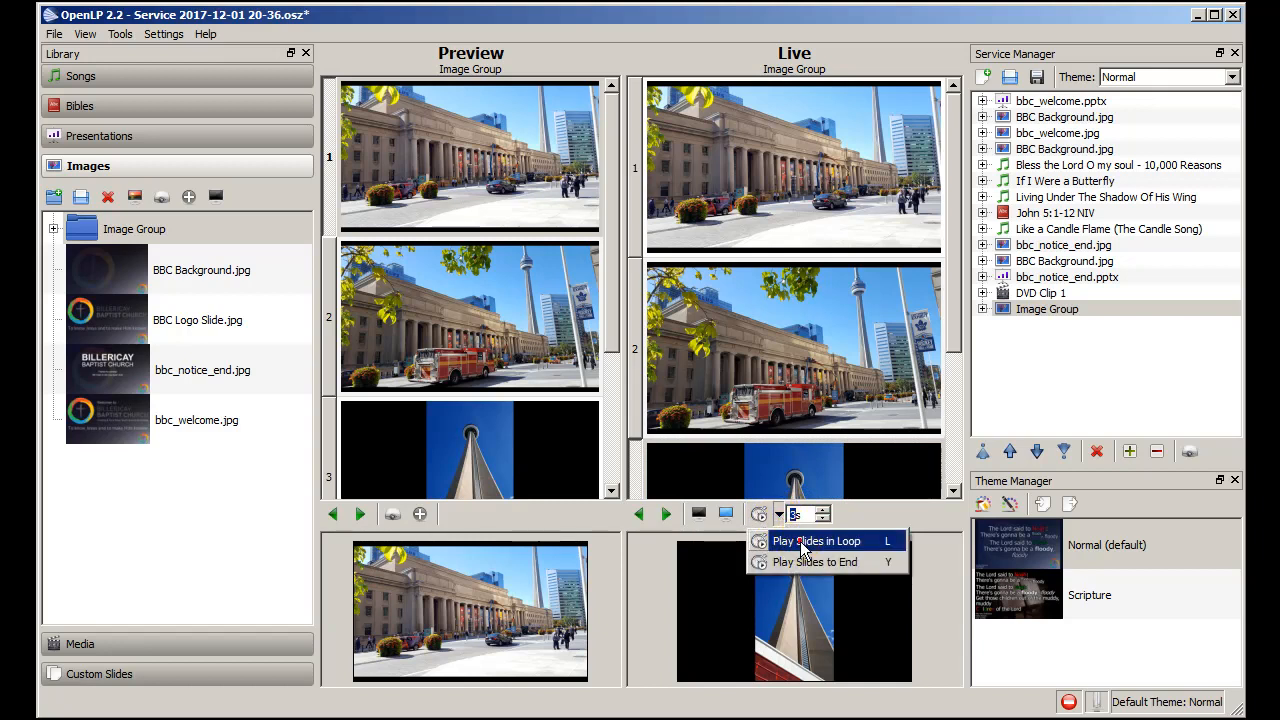
pyautogui.click(816, 540)
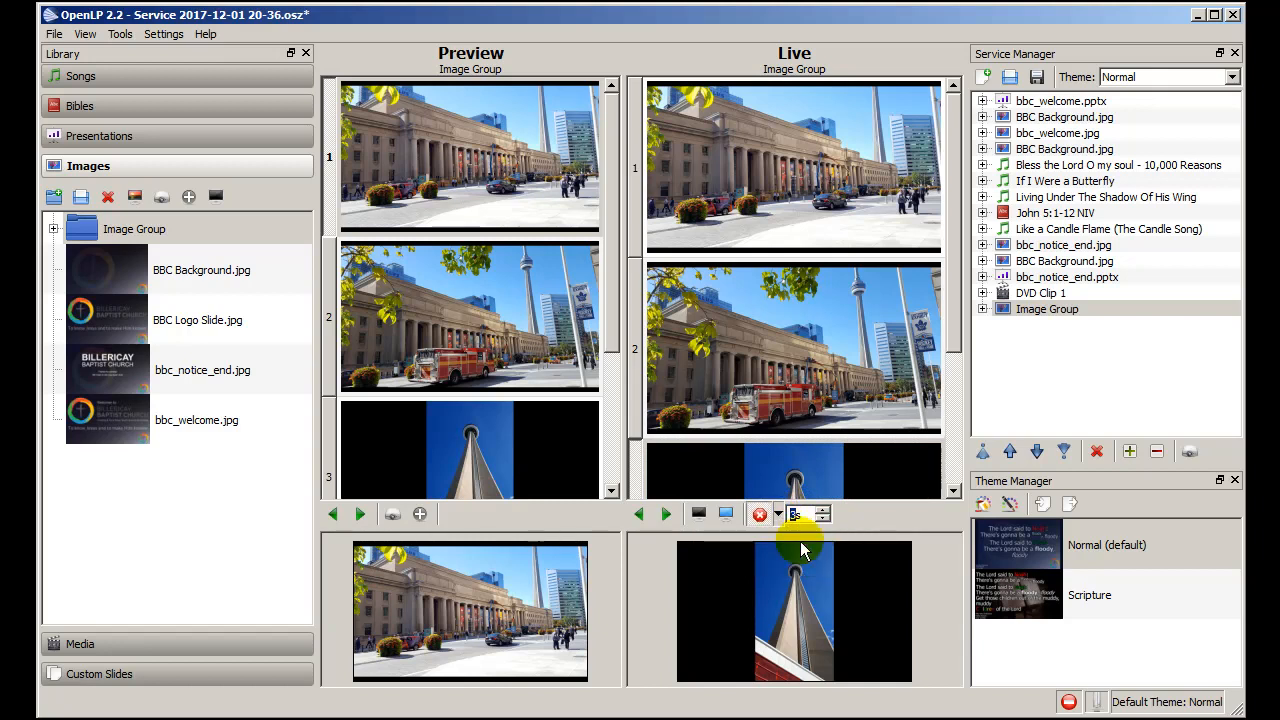
pyautogui.click(760, 512)
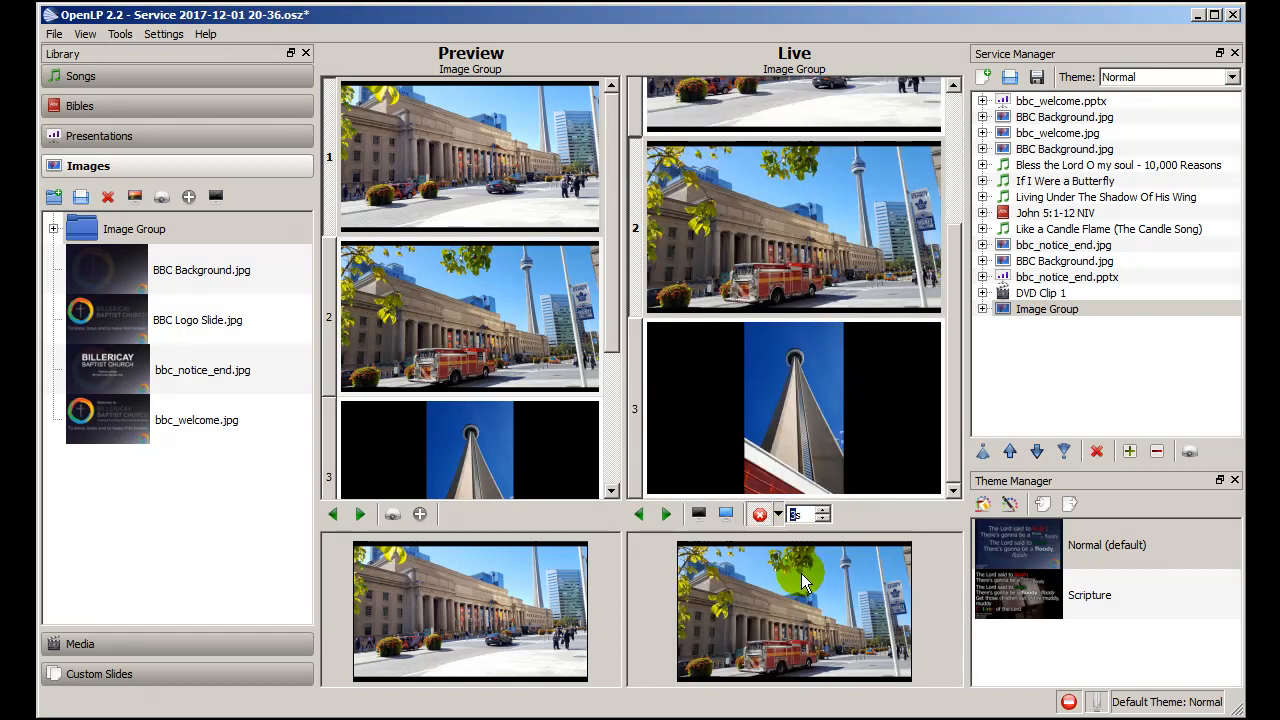
pyautogui.click(794, 610)
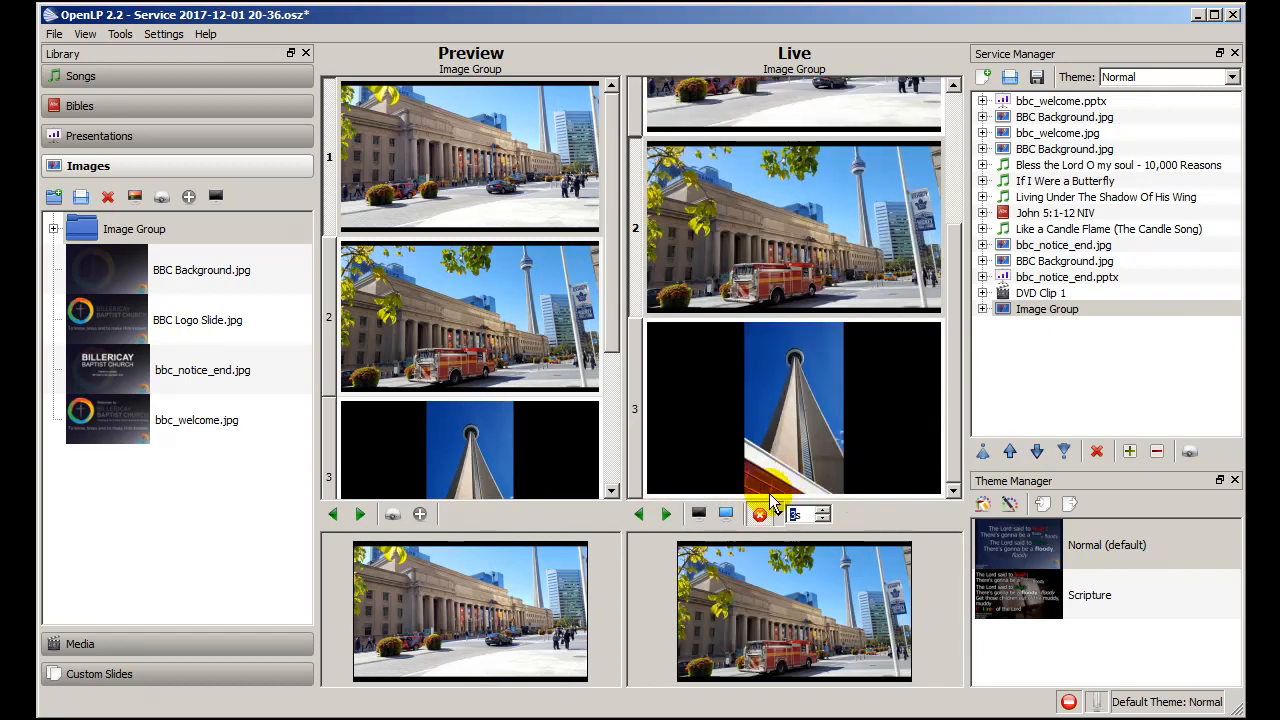
pyautogui.moveTo(760, 512)
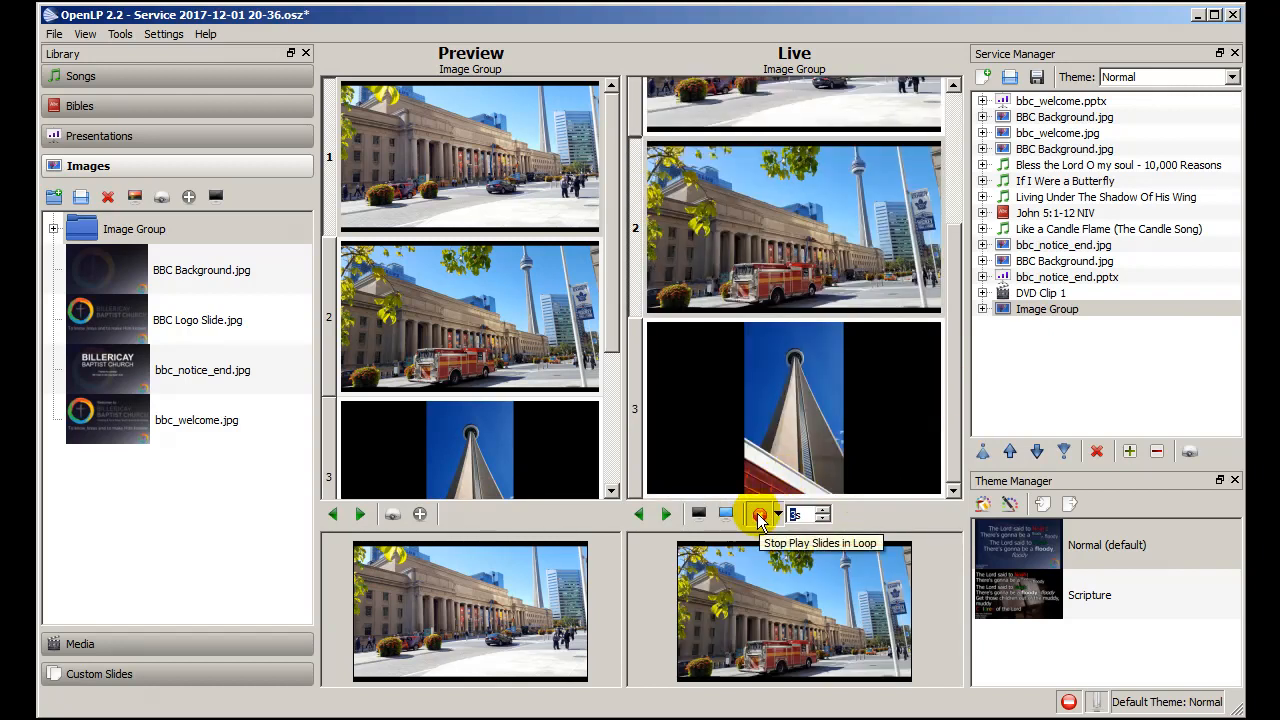